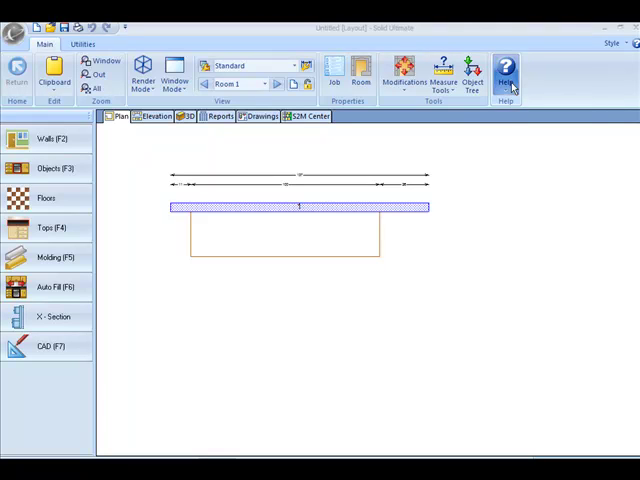
Glance at the What's New help and return to the plan
{"action": "left_click", "coordinate": [504, 70]}
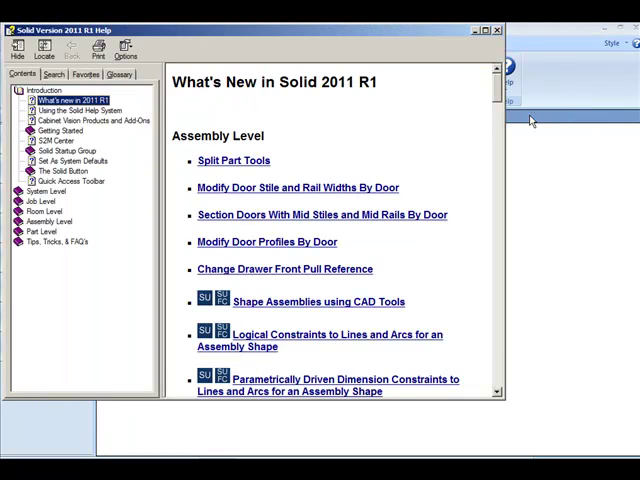
{"action": "mouse_move", "coordinate": [284, 136]}
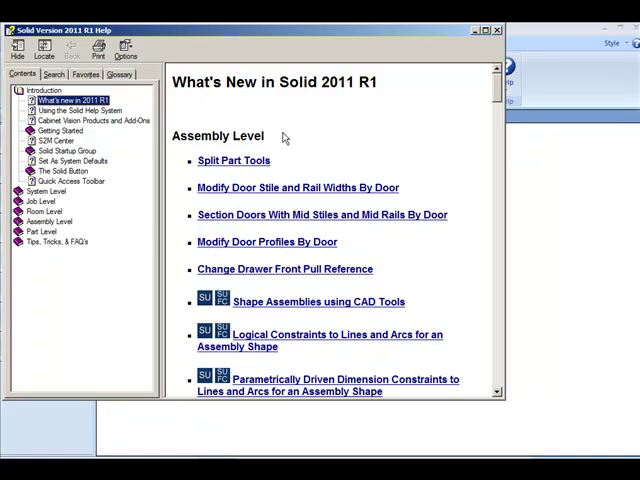
{"action": "left_click", "coordinate": [232, 160]}
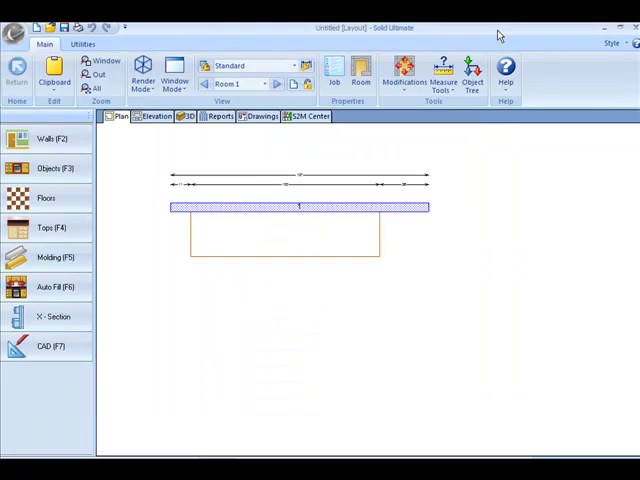
{"action": "mouse_move", "coordinate": [410, 250]}
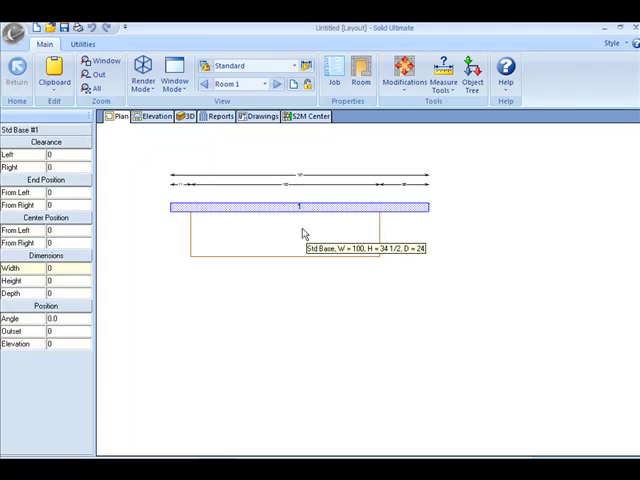
Review the cabinet's cut list report, then show its front elevation
{"action": "left_click", "coordinate": [268, 116]}
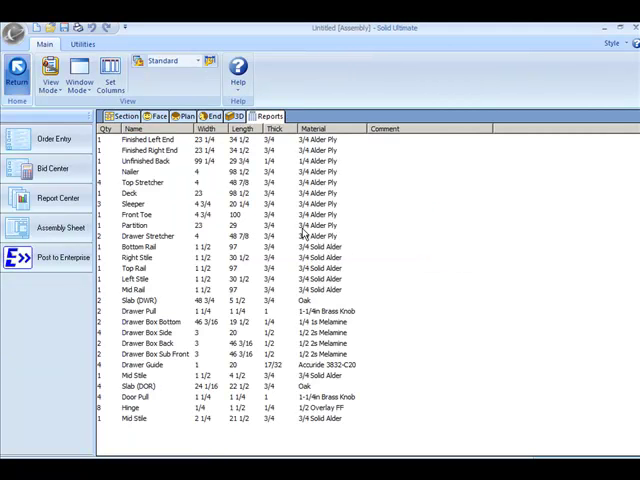
{"action": "mouse_move", "coordinate": [172, 176]}
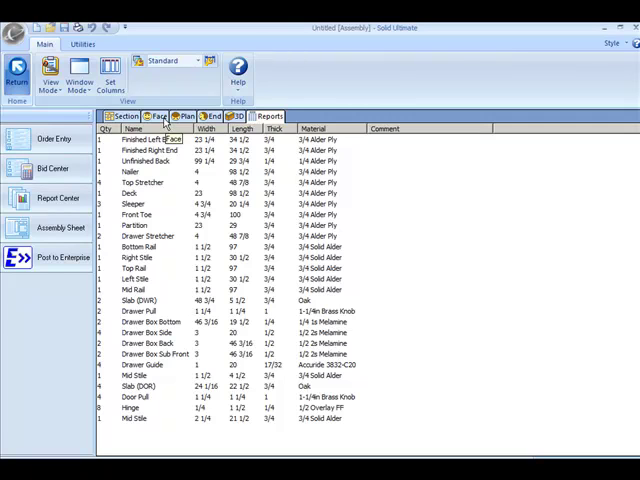
{"action": "left_click", "coordinate": [124, 116]}
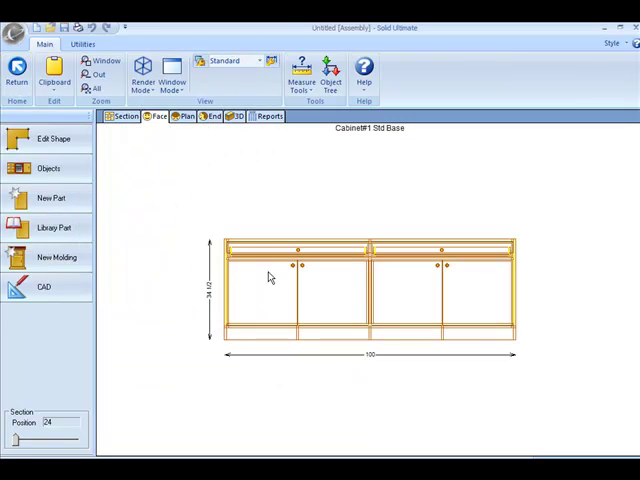
Select the unfinished back in the elevation and choose Edit Splits from its options
{"action": "left_click", "coordinate": [270, 280]}
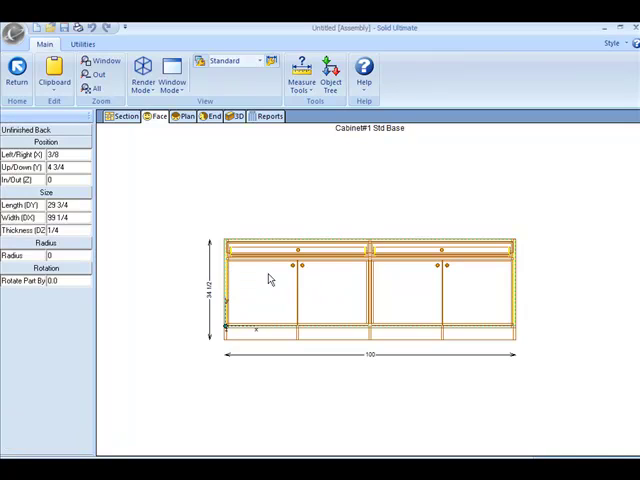
{"action": "right_click", "coordinate": [270, 278]}
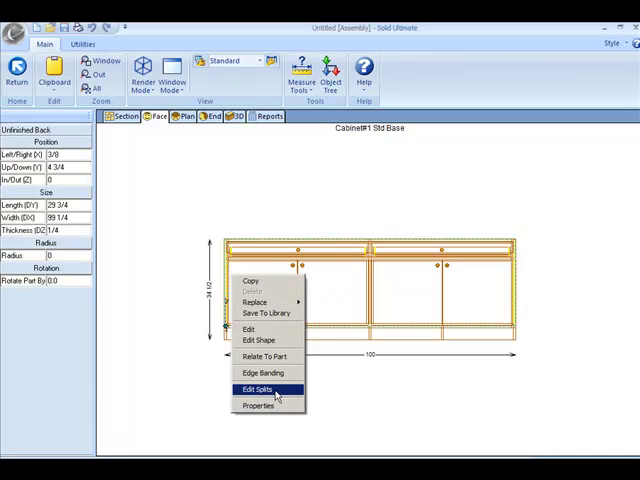
{"action": "left_click", "coordinate": [258, 388]}
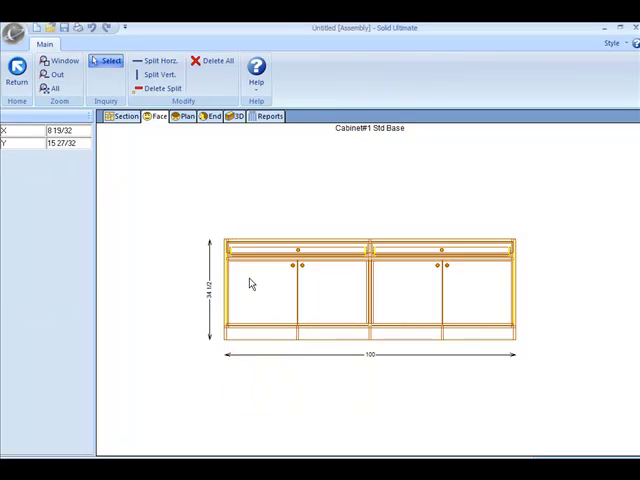
{"action": "mouse_move", "coordinate": [212, 92]}
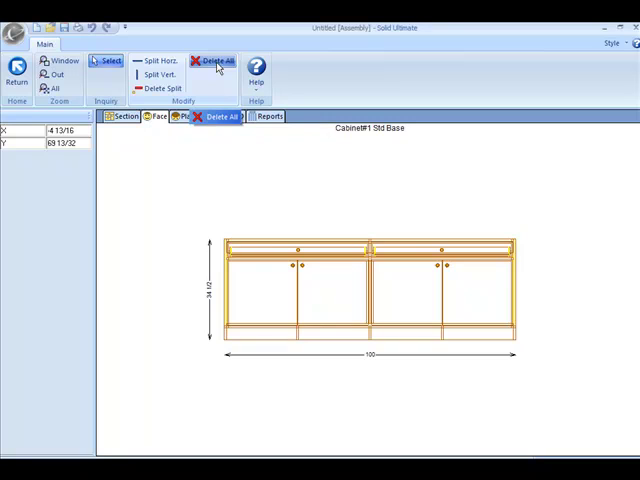
Apply Split Vert. to divide the unfinished back into two vertical pieces
{"action": "left_click", "coordinate": [158, 76]}
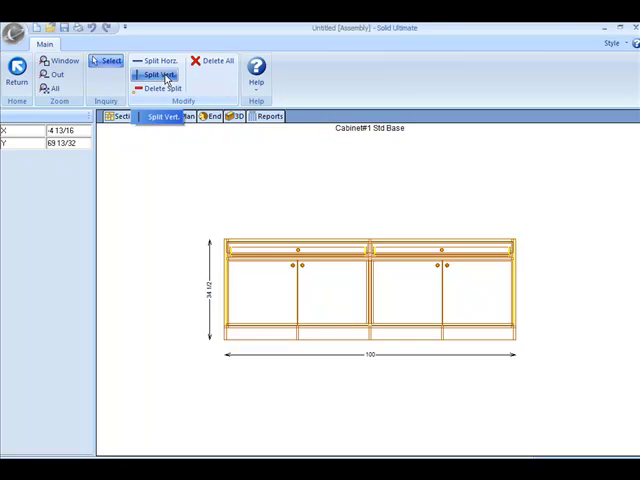
{"action": "left_click", "coordinate": [156, 74]}
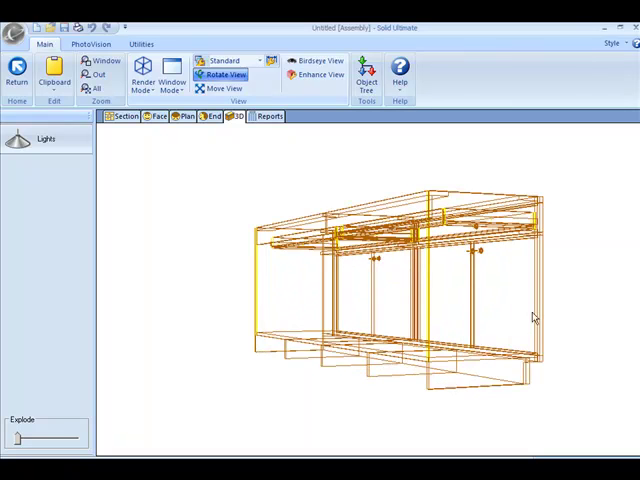
Render the cabinet solid in 3D, then confirm the split back in the cut list
{"action": "left_click", "coordinate": [142, 72]}
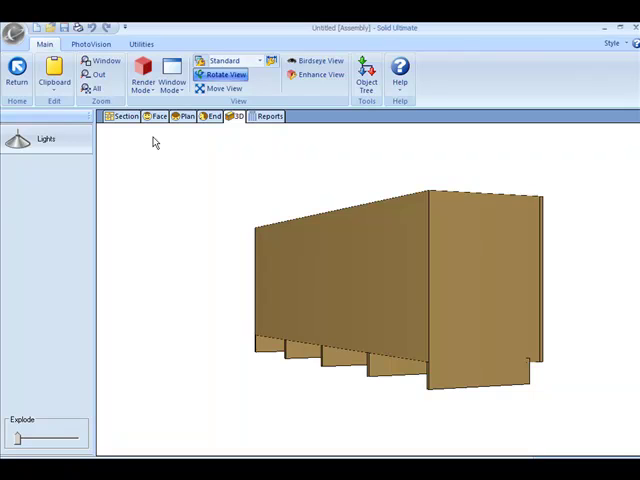
{"action": "mouse_move", "coordinate": [270, 140]}
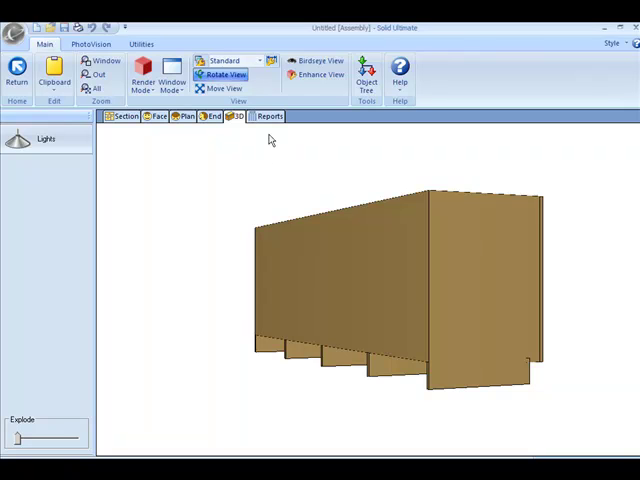
{"action": "left_click", "coordinate": [268, 116]}
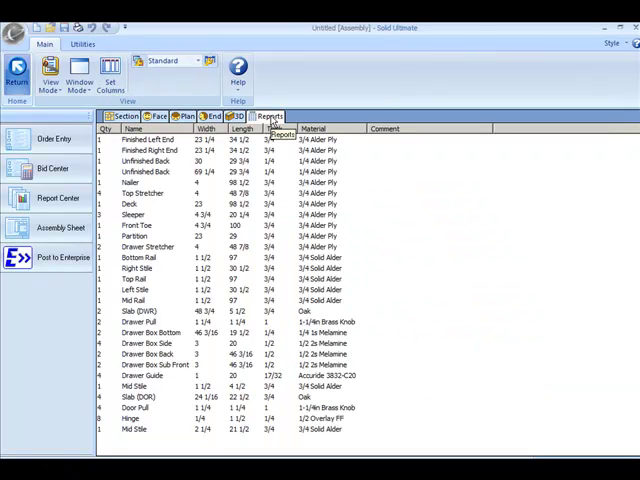